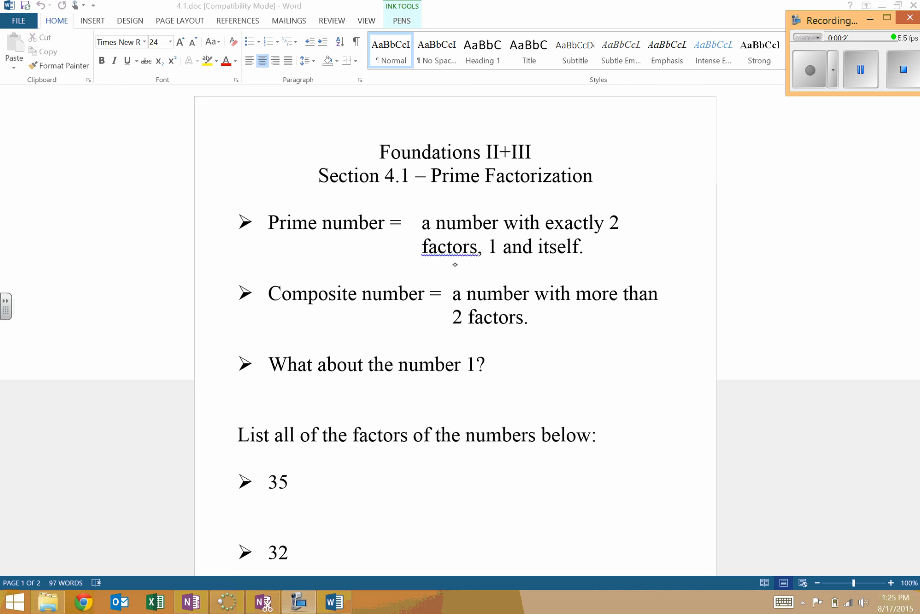
Turn on inking from the Review tab to handwrite 5, 7 under the prime definition.
click(401, 21)
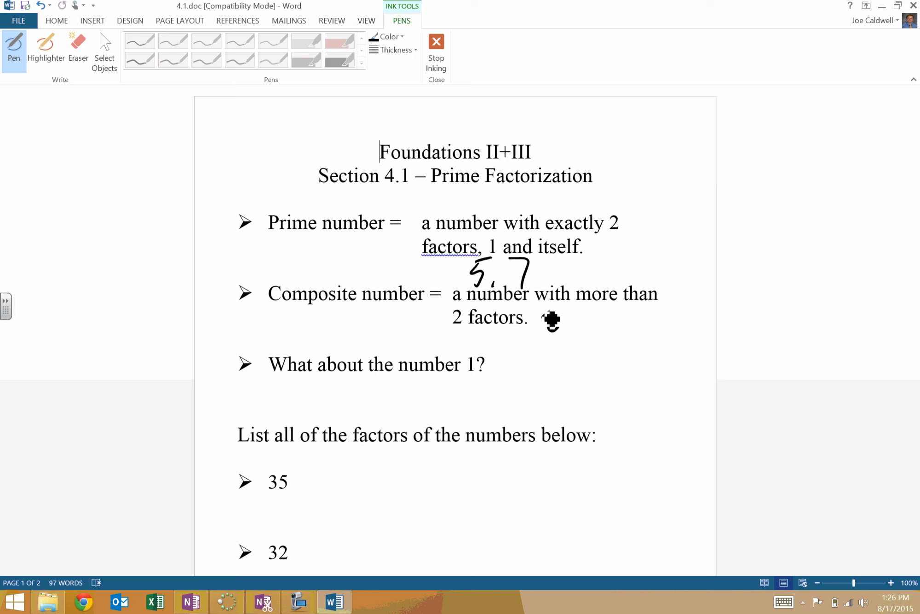
Write 8 beside the composite definition and 'Neither' under 'What about the number 1?'.
drag(551, 321, 322, 410)
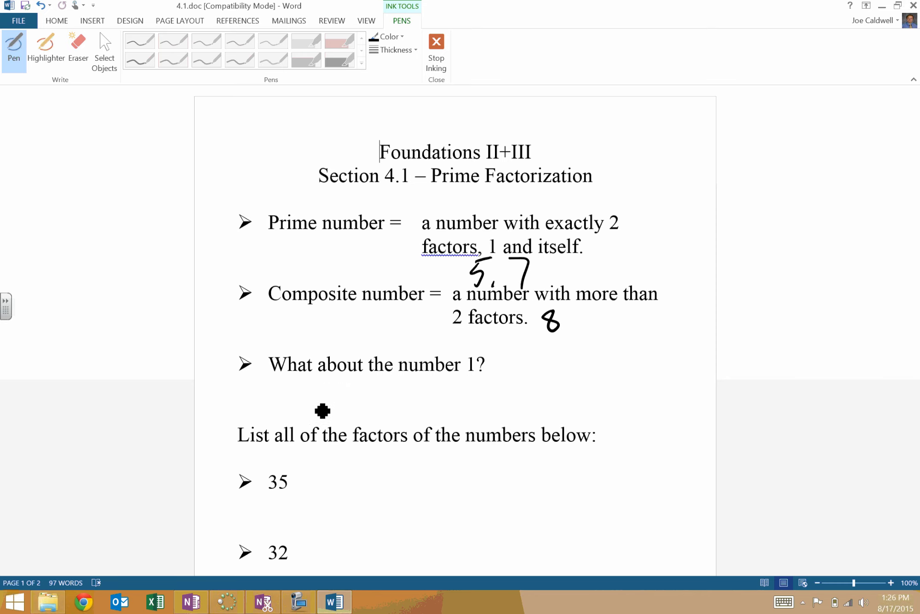
drag(320, 398, 358, 405)
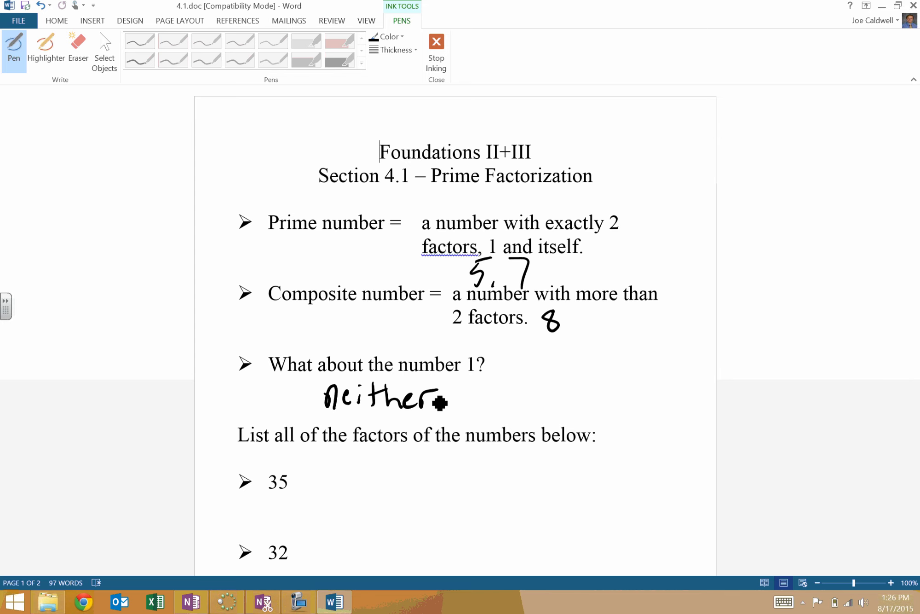
scroll(down, 3)
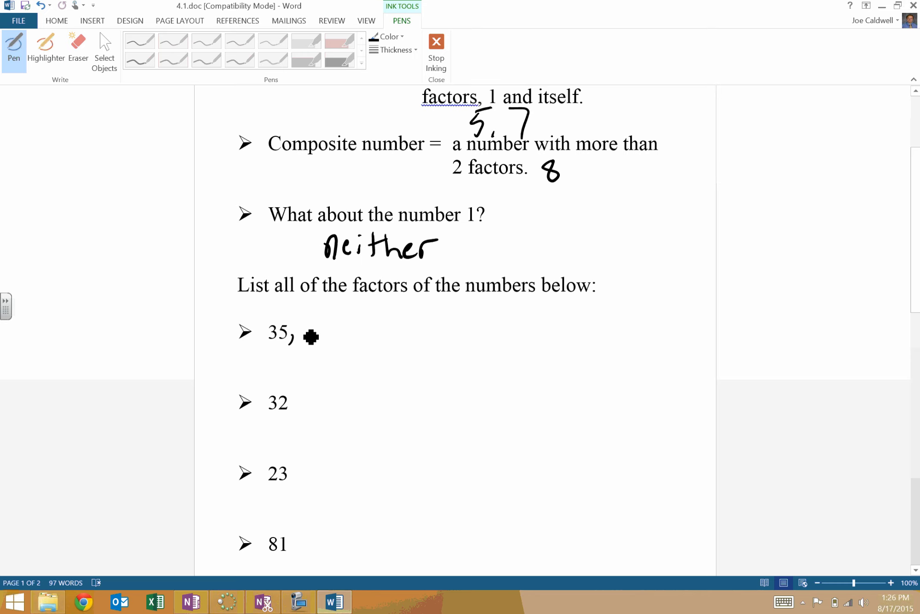
Handwrite ', 1, 5, 7' after 35 and begin ', 1' after 32.
drag(305, 331, 305, 343)
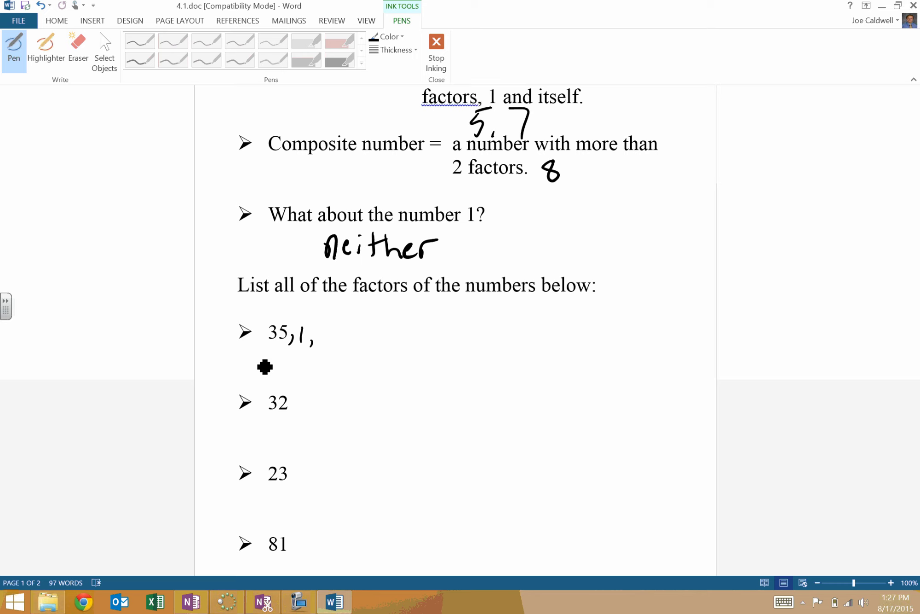
mouse_move(330, 348)
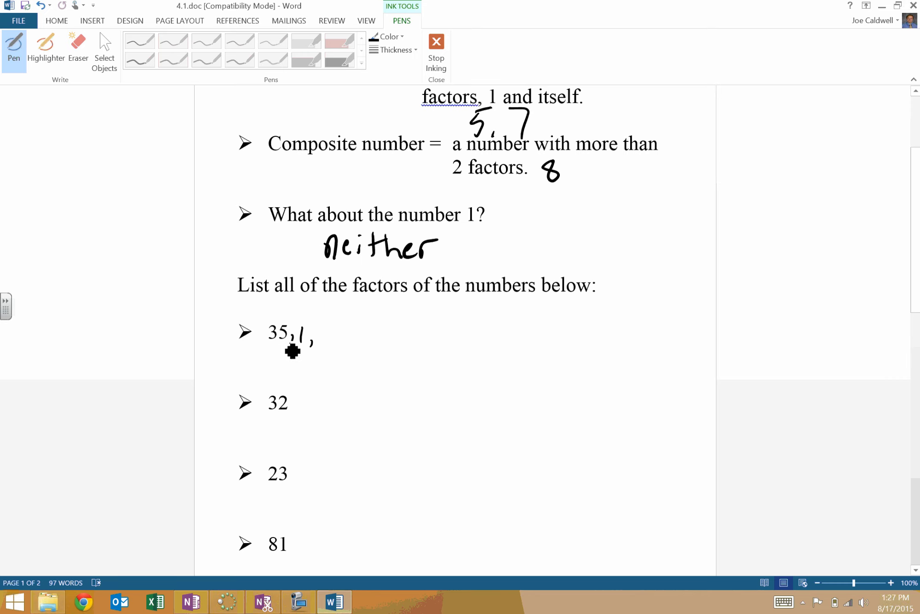
mouse_move(333, 341)
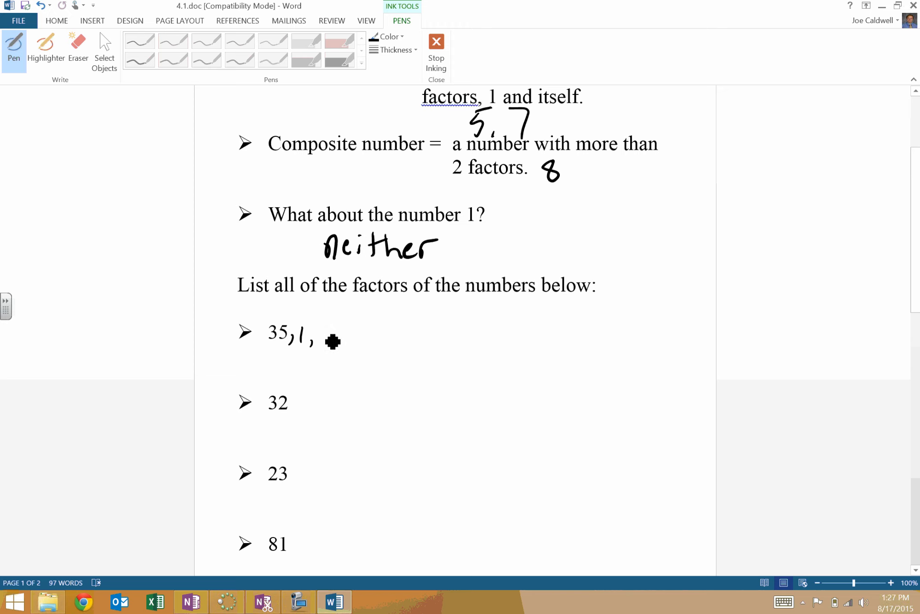
drag(326, 337, 343, 346)
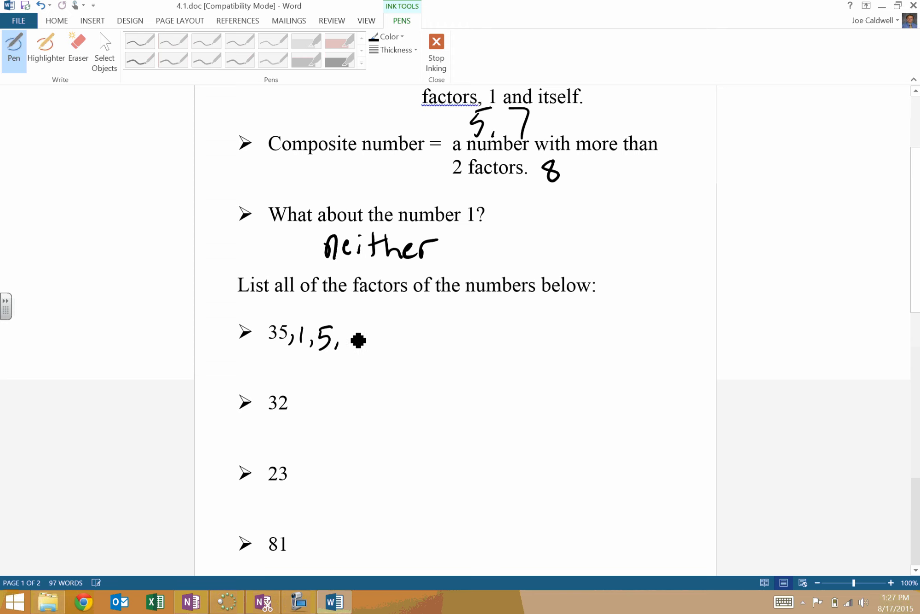
drag(349, 329, 358, 352)
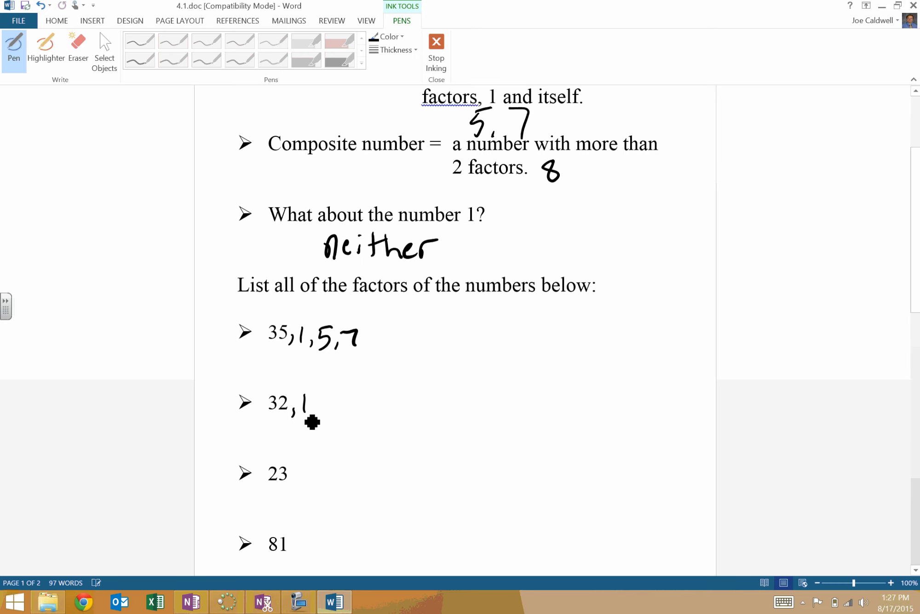
Add ', 2, 16, 4, 8' after '32, 1' with the pen.
drag(313, 411, 319, 428)
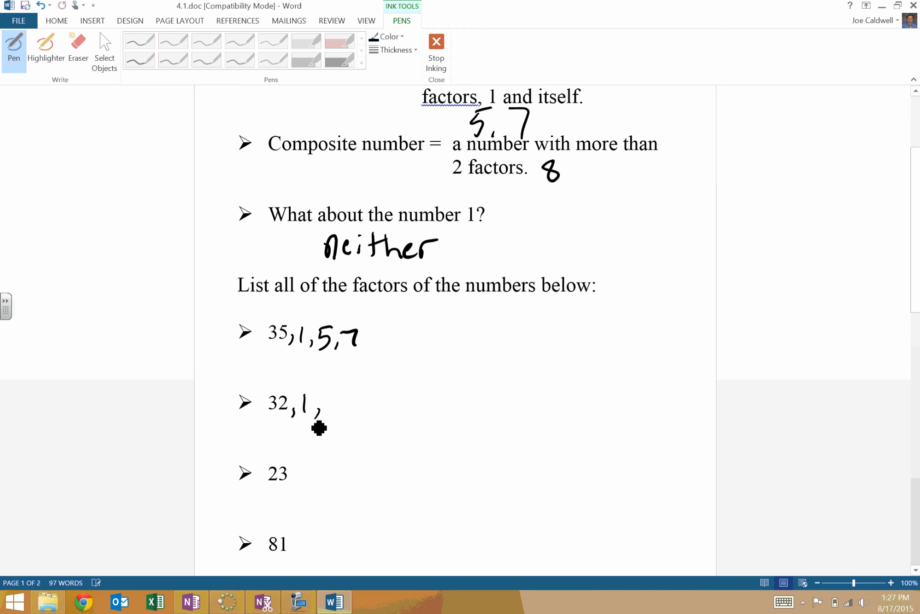
drag(319, 426, 348, 435)
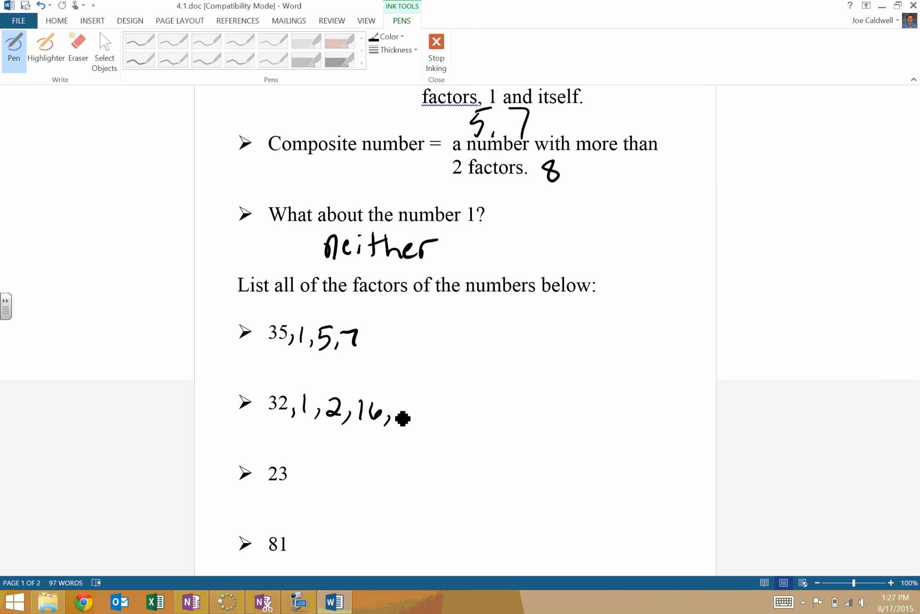
mouse_move(413, 424)
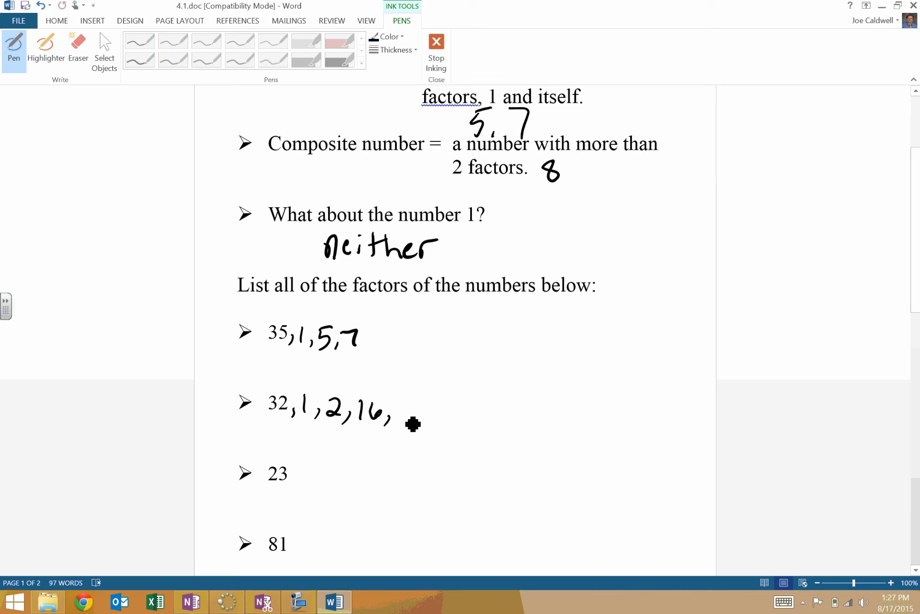
drag(402, 419, 416, 425)
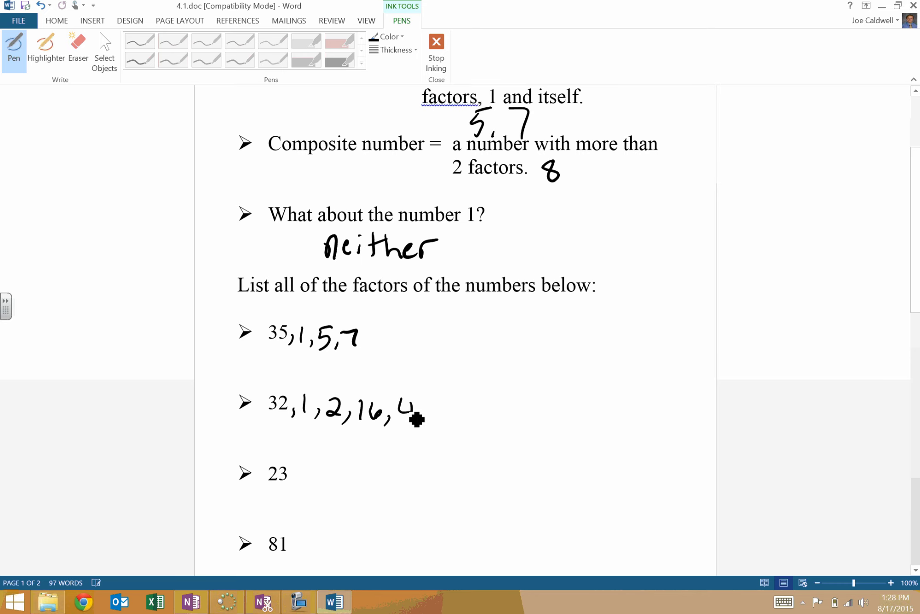
drag(416, 416, 446, 416)
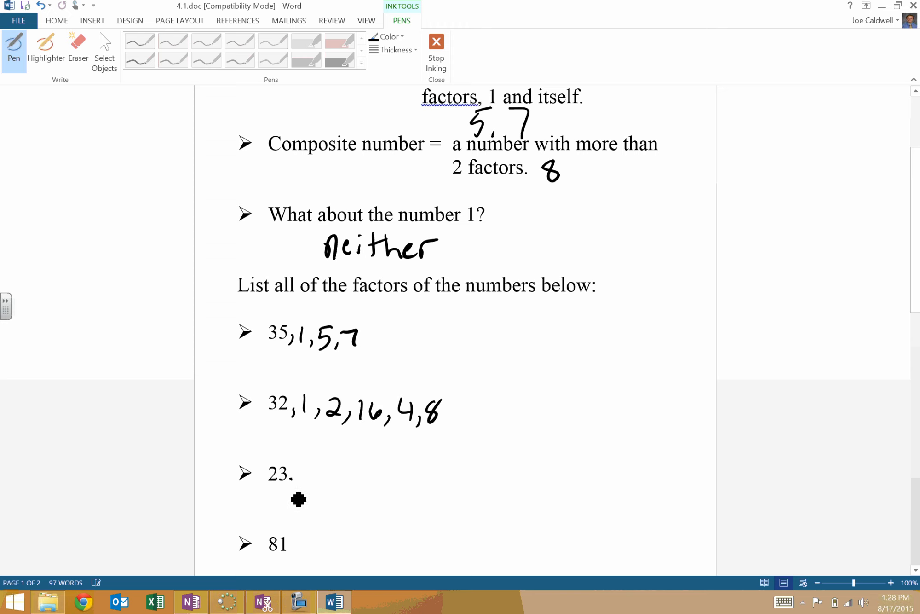
Write ', 1 - prime' after 23 and start ', 1,' after 81.
drag(293, 475, 317, 475)
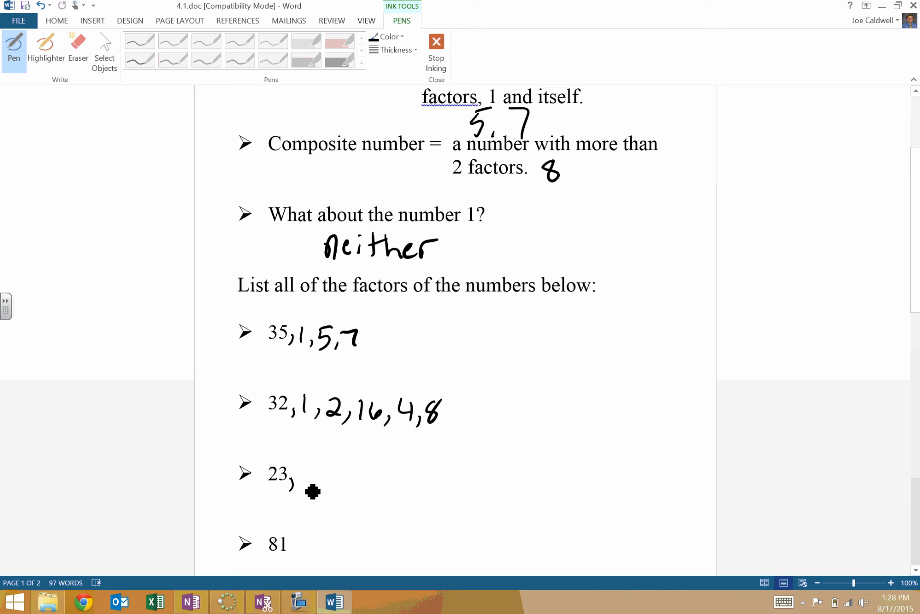
drag(310, 469, 314, 490)
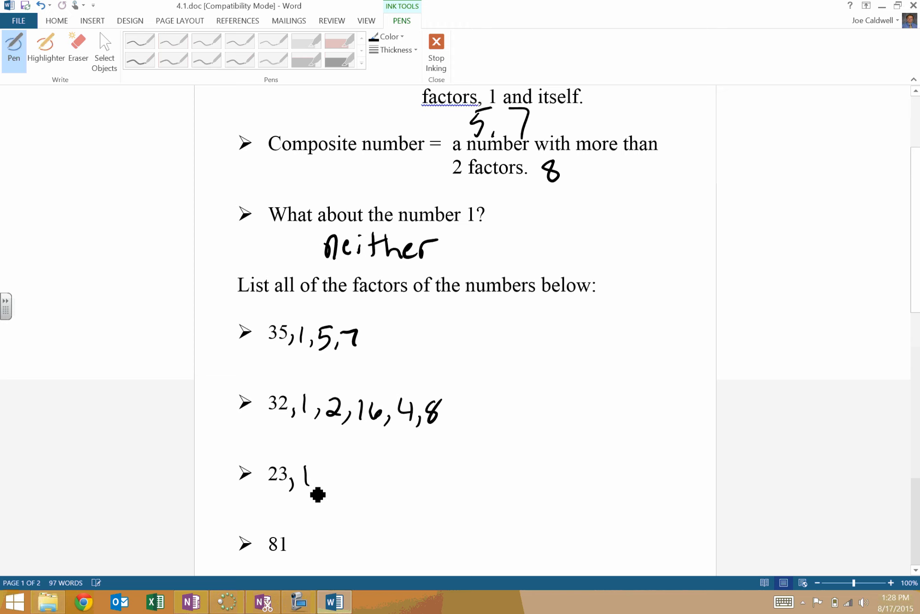
mouse_move(329, 486)
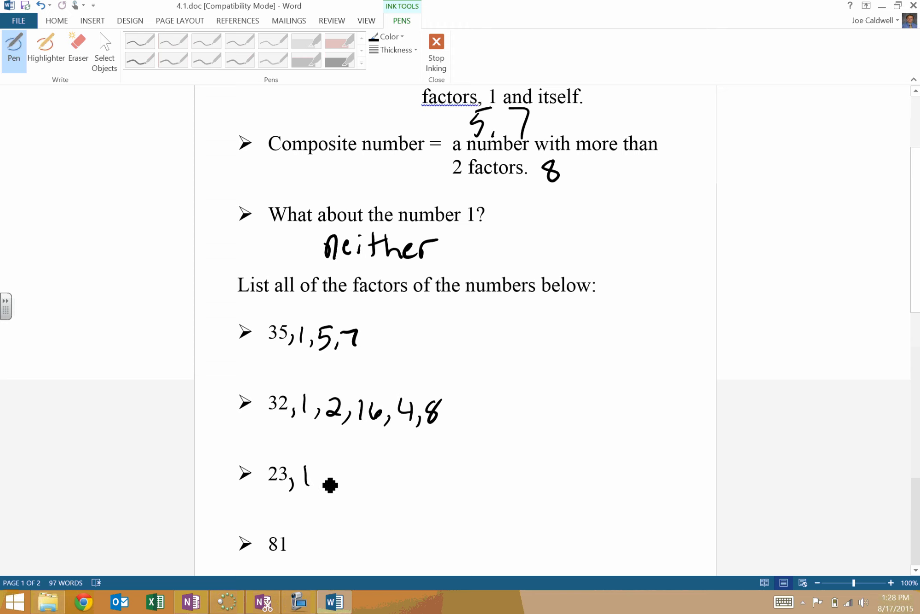
drag(326, 475, 381, 481)
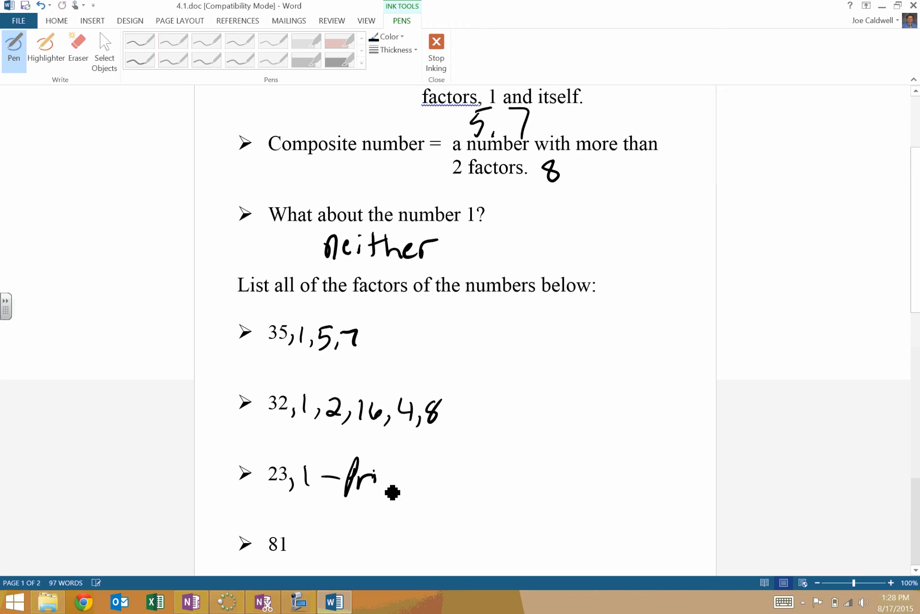
drag(393, 493, 452, 495)
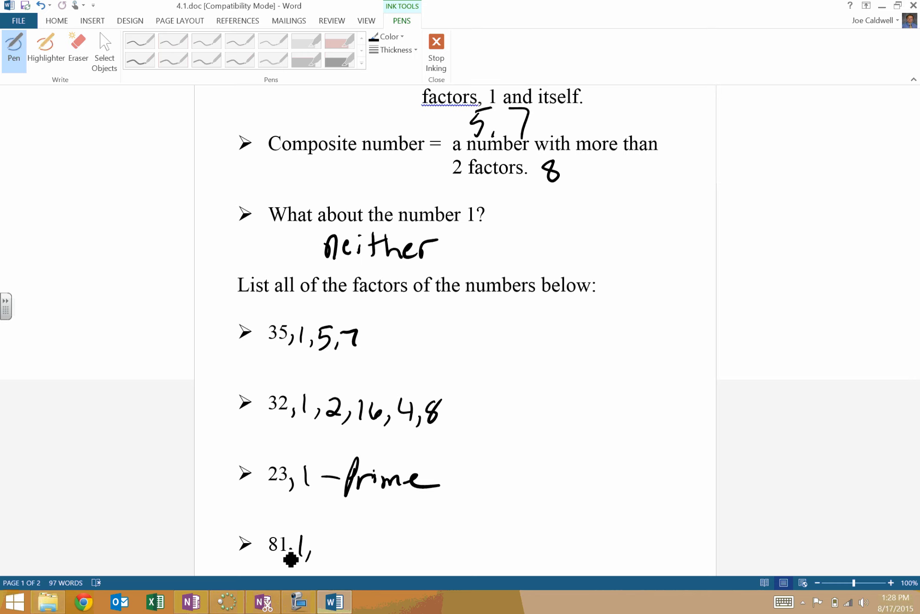
Handwrite factors 3, 27 and 9 after '81, 1'.
drag(317, 552, 349, 563)
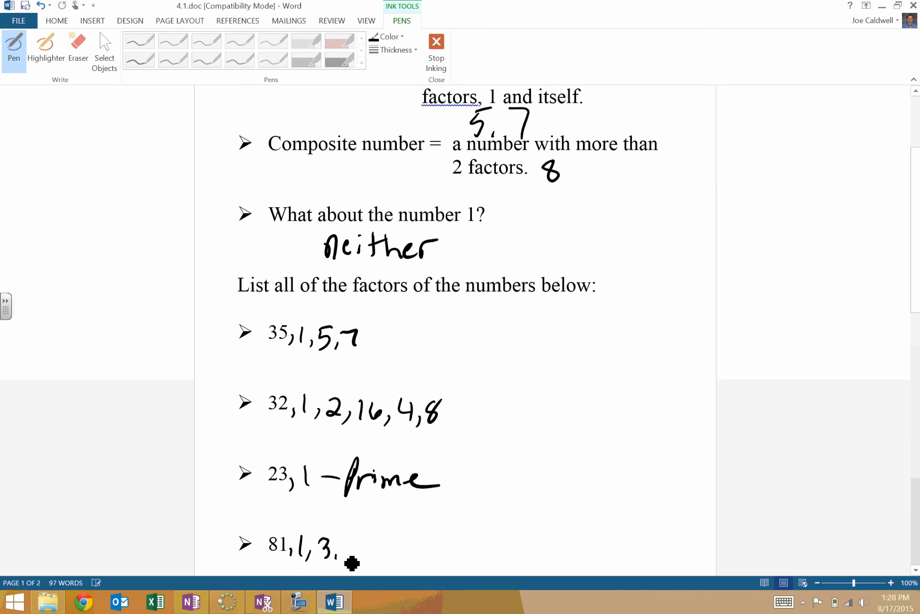
drag(343, 554, 375, 554)
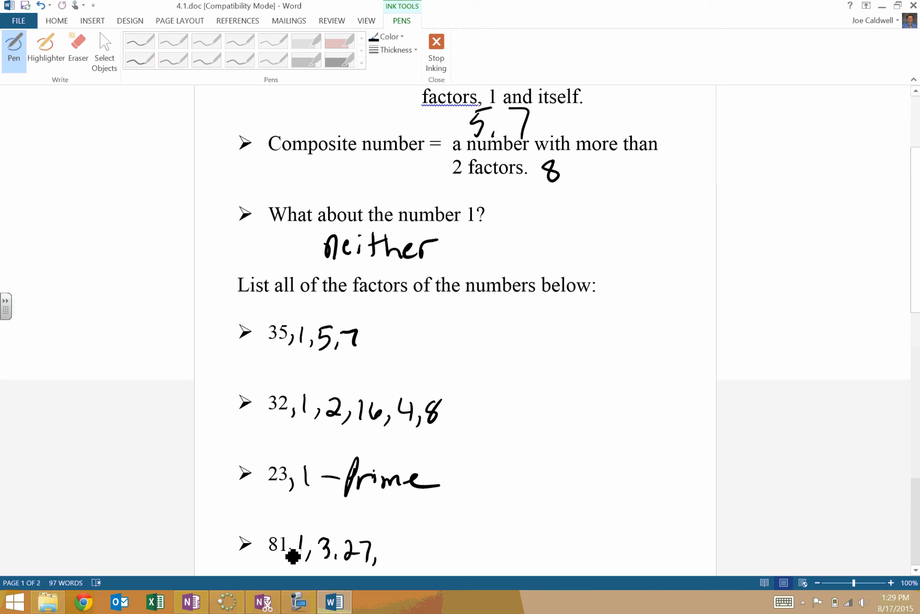
mouse_move(327, 568)
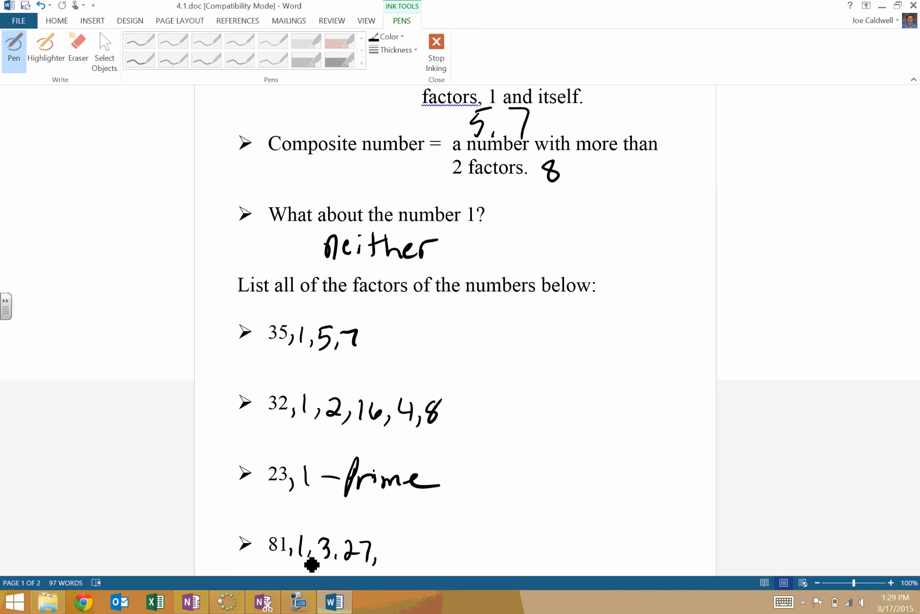
mouse_move(392, 559)
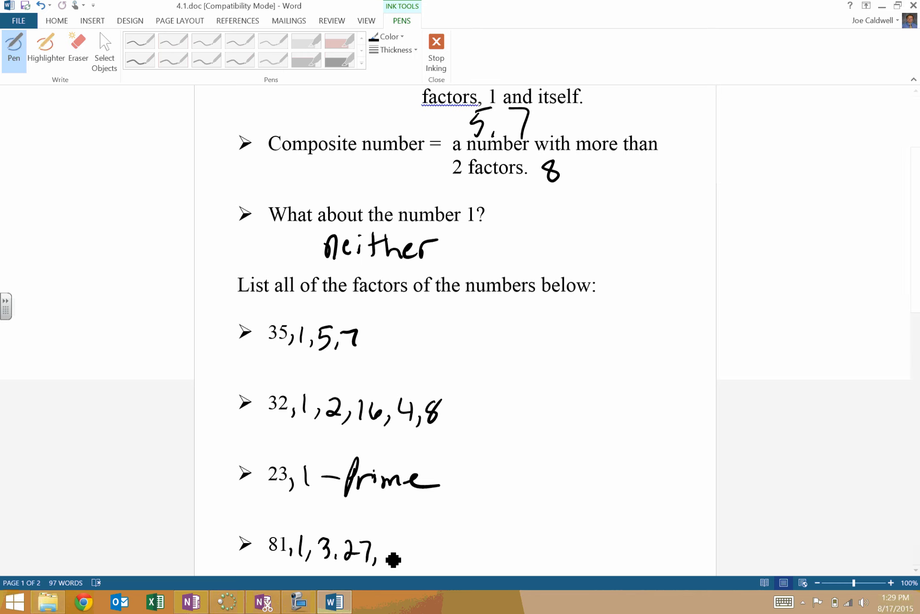
drag(387, 545, 396, 562)
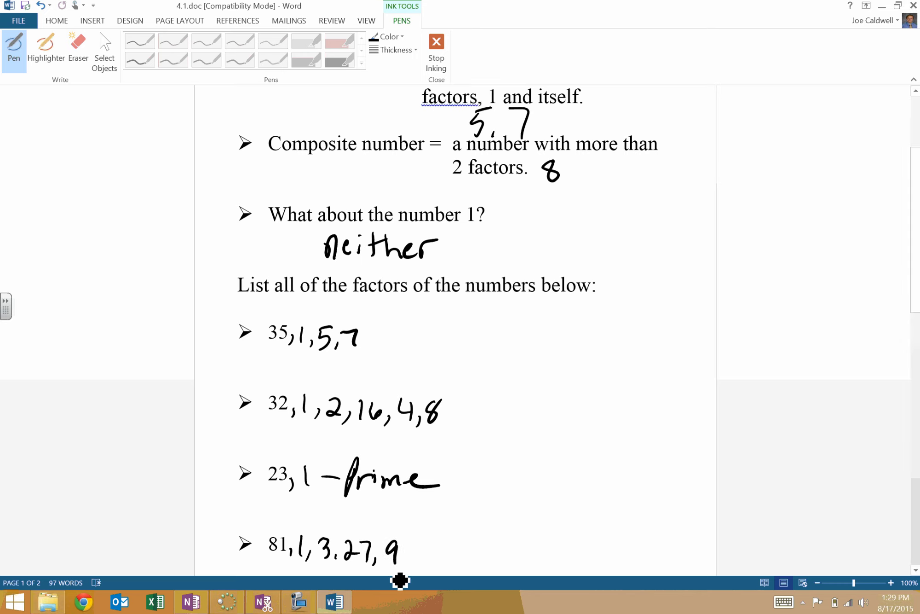
Scroll down to page 2's 'Using a factor tree' exercise with 30 and 48.
scroll(down, 3)
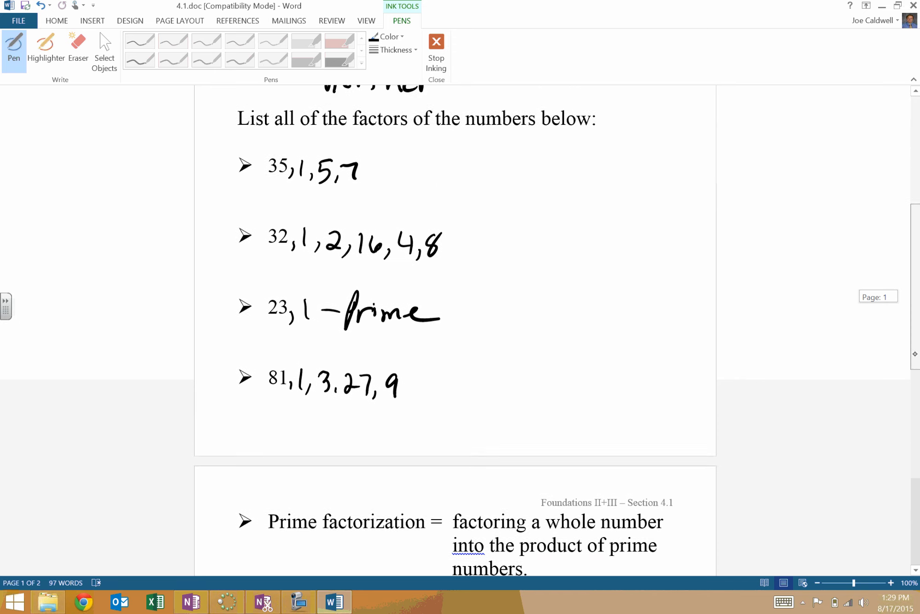
scroll(down, 3)
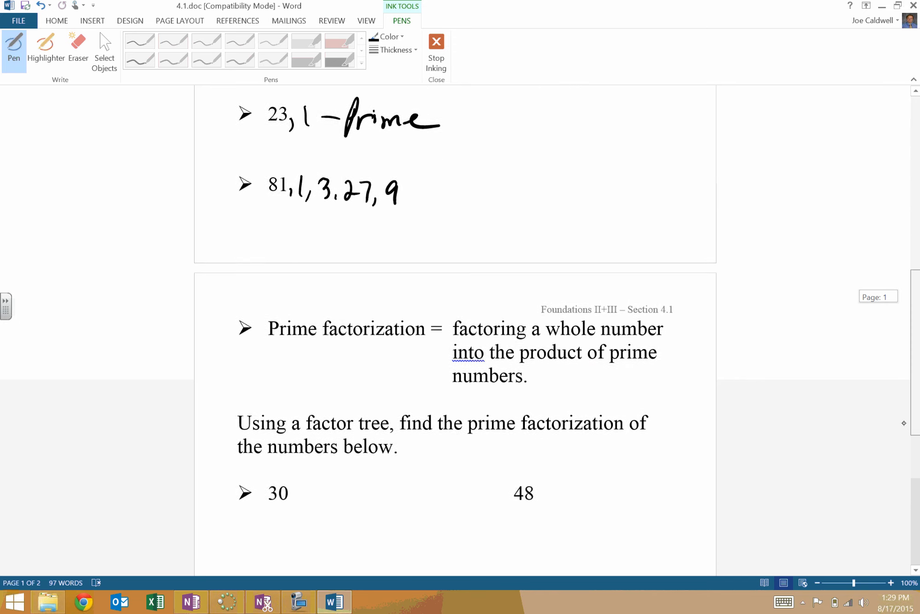
scroll(down, 3)
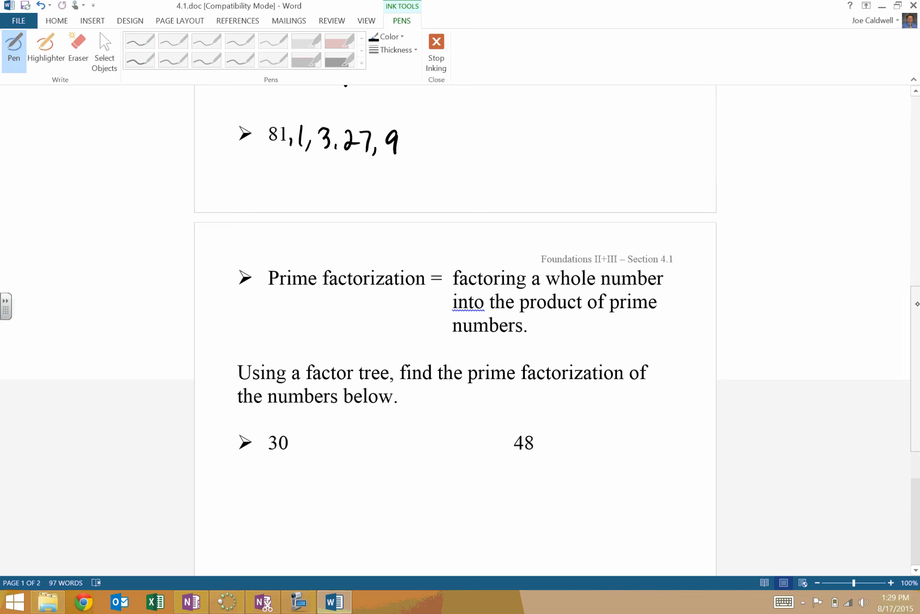
scroll(down, 3)
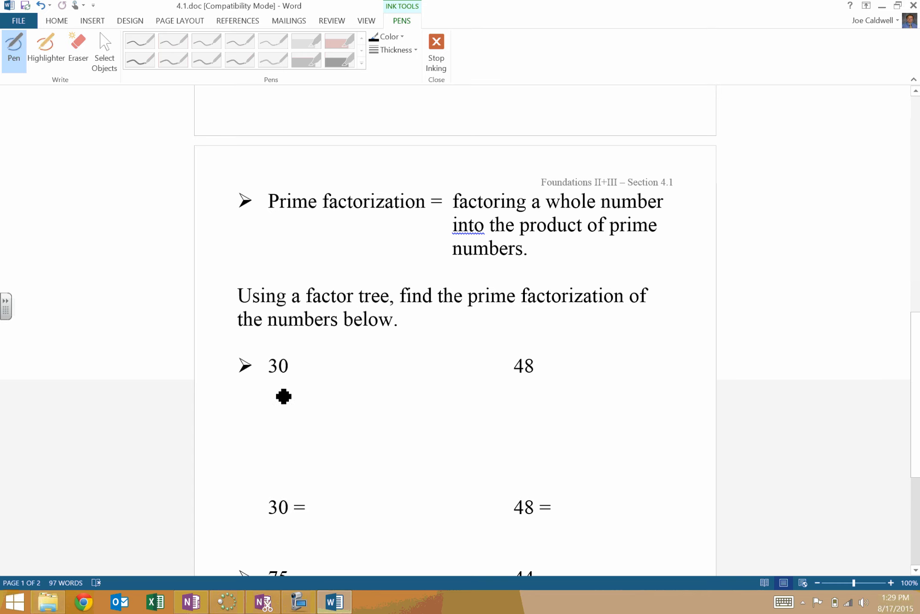
Draw 30's tree into 3 and 10, then 2 and 5, circle primes, write 2·3·5.
drag(272, 380, 303, 404)
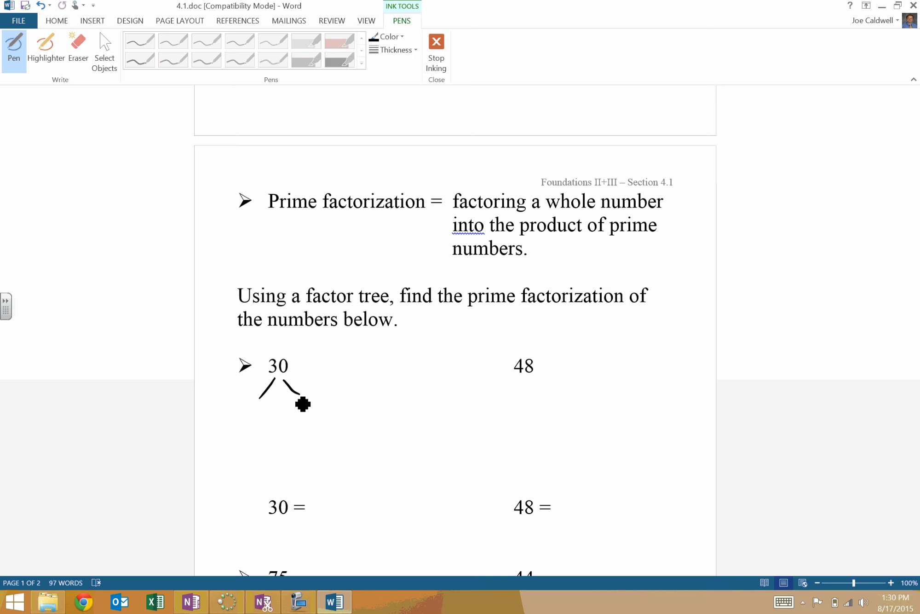
mouse_move(269, 412)
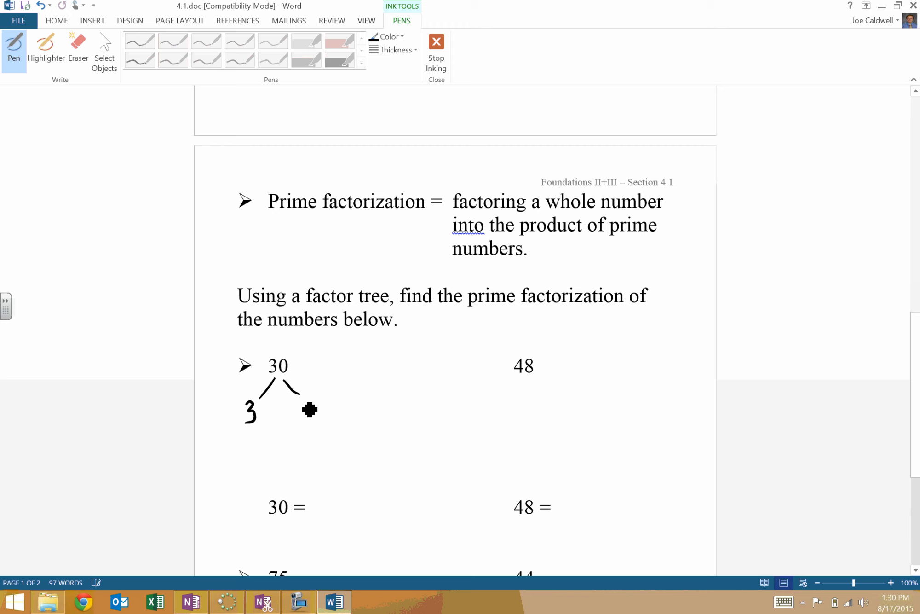
drag(308, 410, 320, 411)
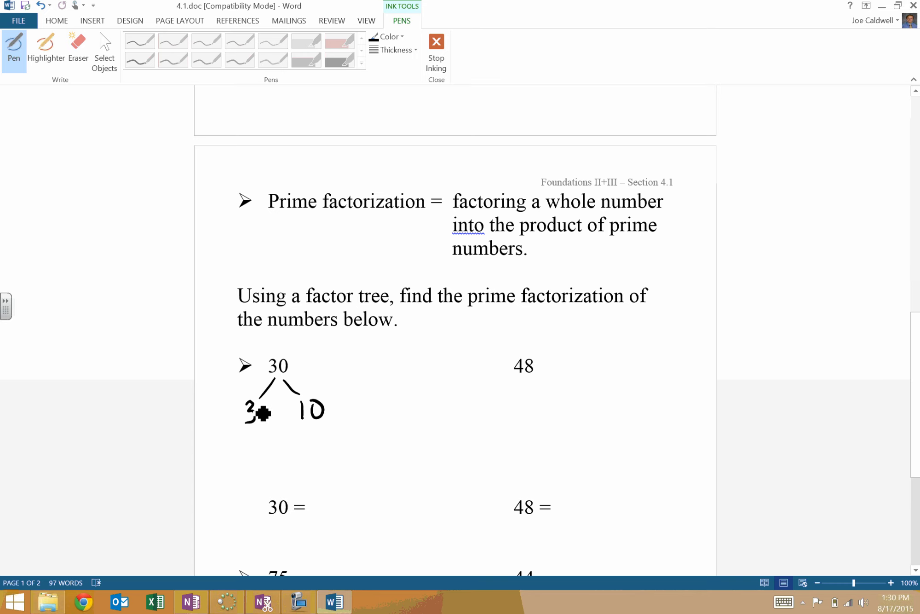
drag(270, 414, 247, 410)
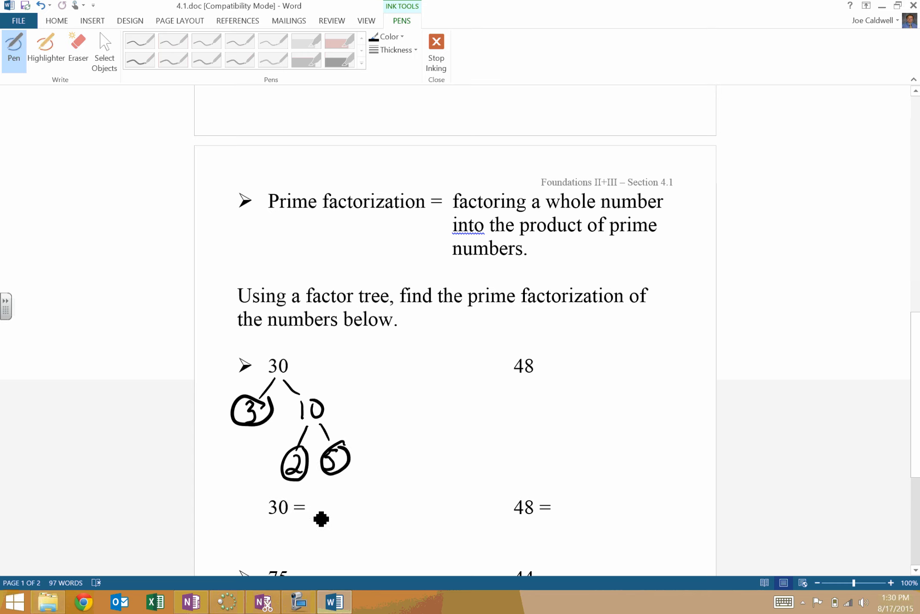
drag(320, 516, 343, 501)
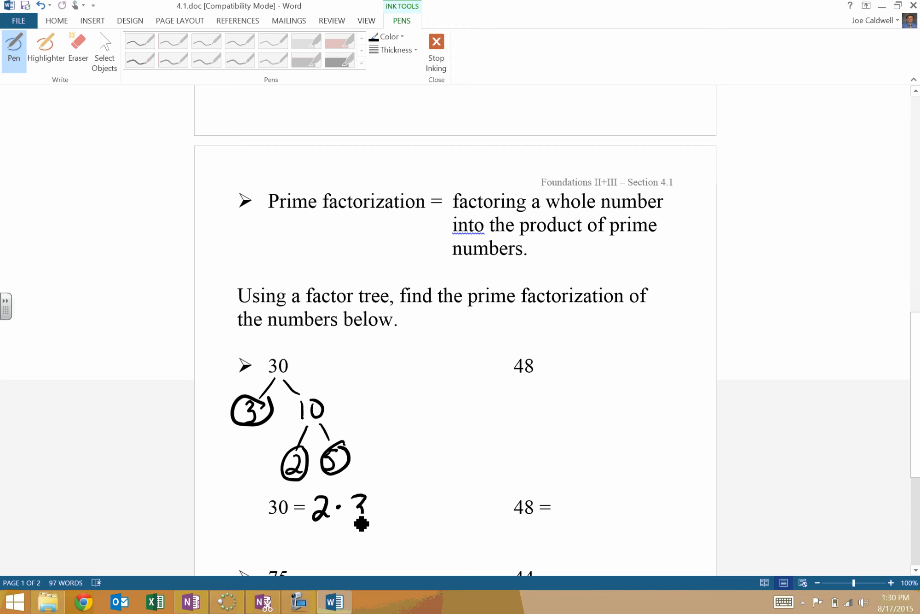
drag(366, 507, 393, 524)
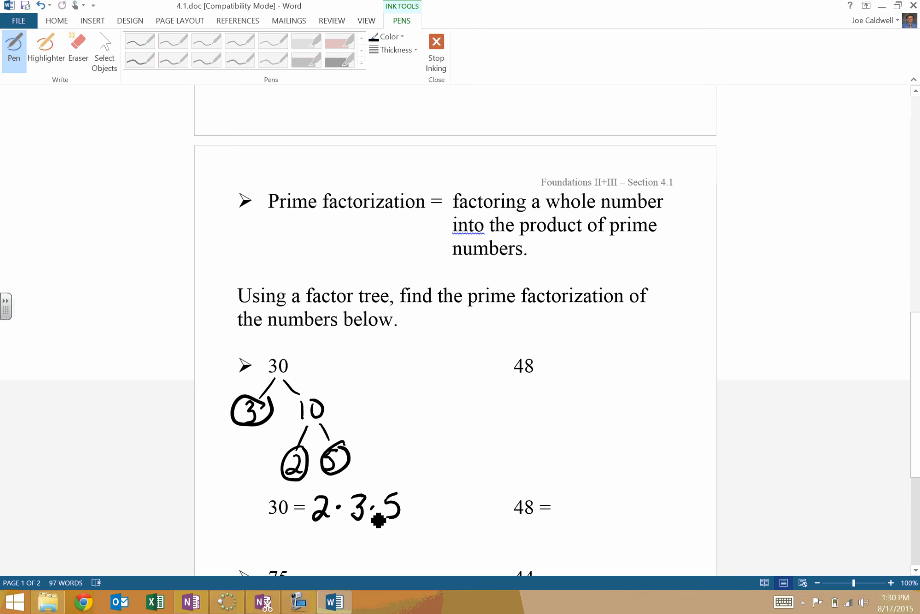
mouse_move(319, 516)
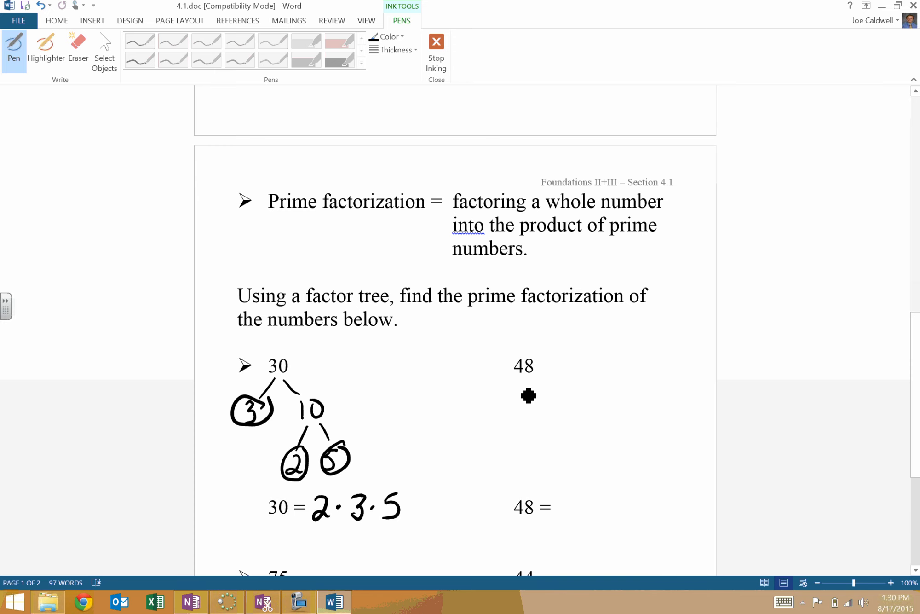
Draw 48's factor tree through 6 and 8 down to circled primes 2 and 3.
drag(516, 379, 554, 414)
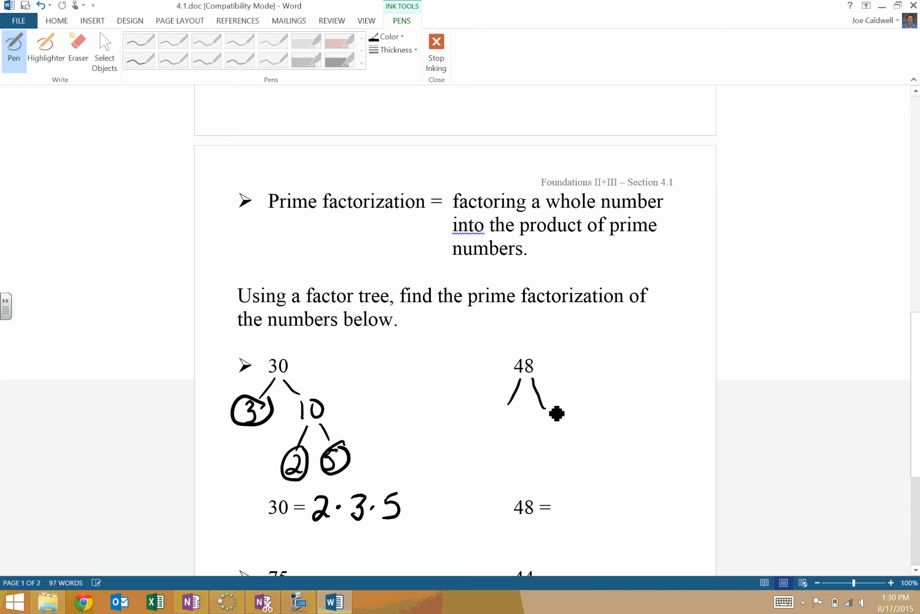
drag(556, 413, 507, 434)
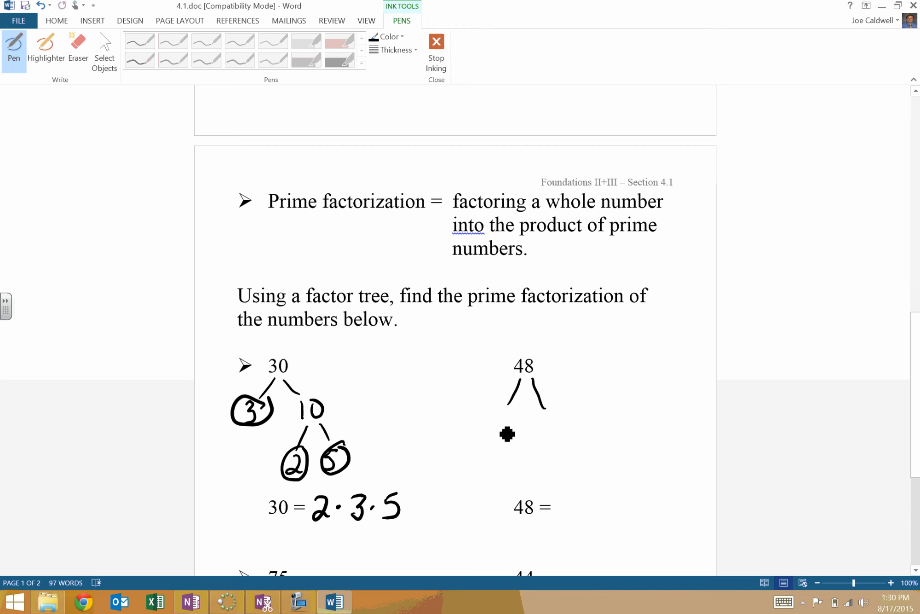
mouse_move(508, 427)
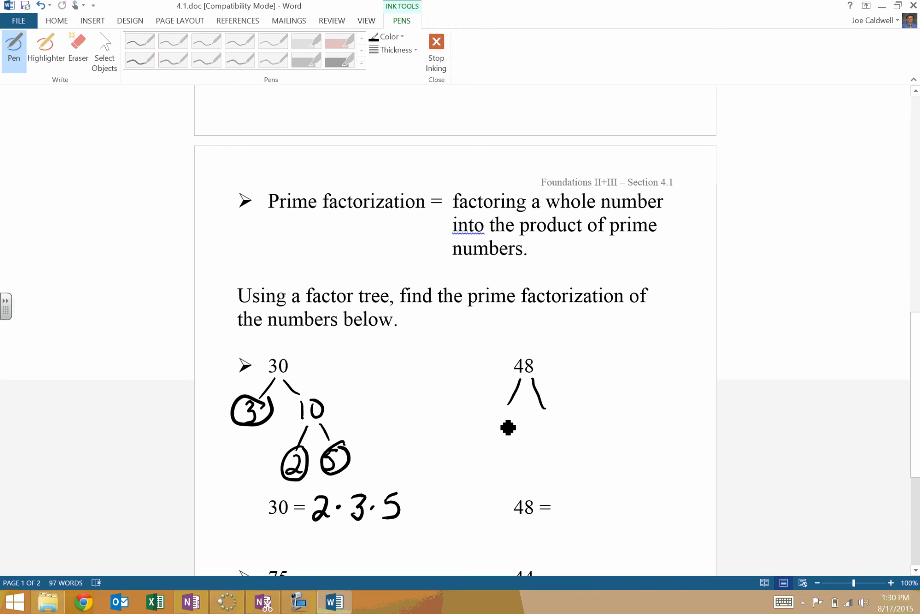
drag(498, 429, 554, 426)
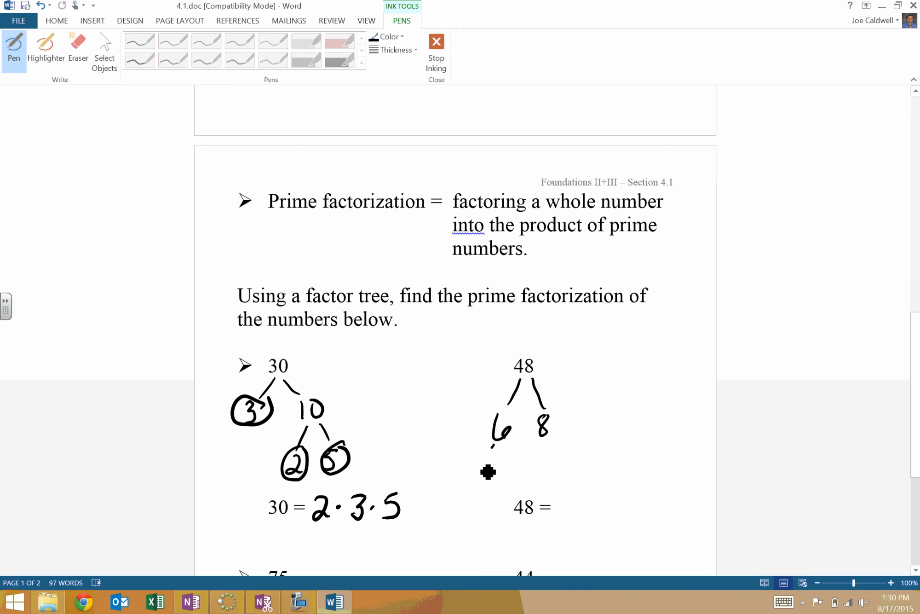
drag(496, 446, 469, 475)
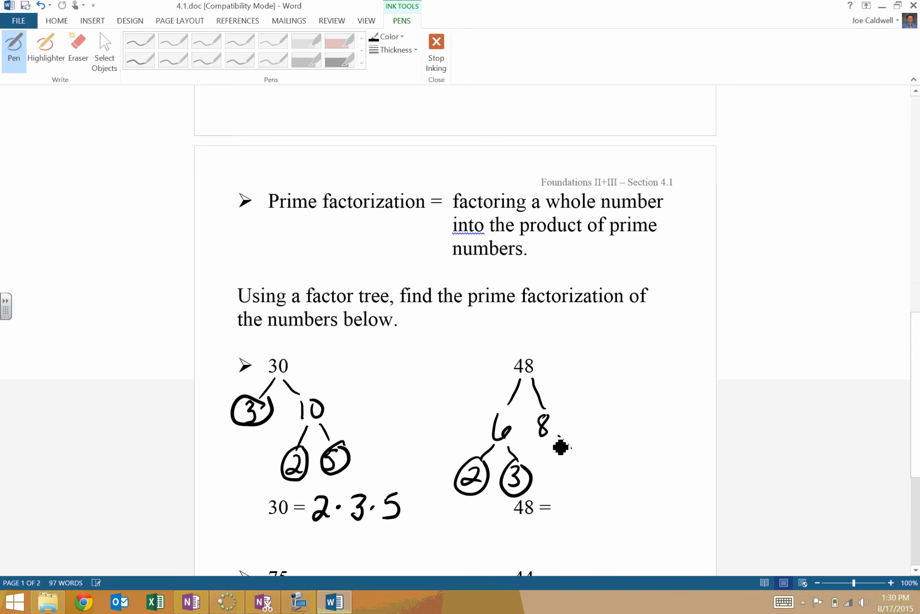
drag(554, 440, 557, 464)
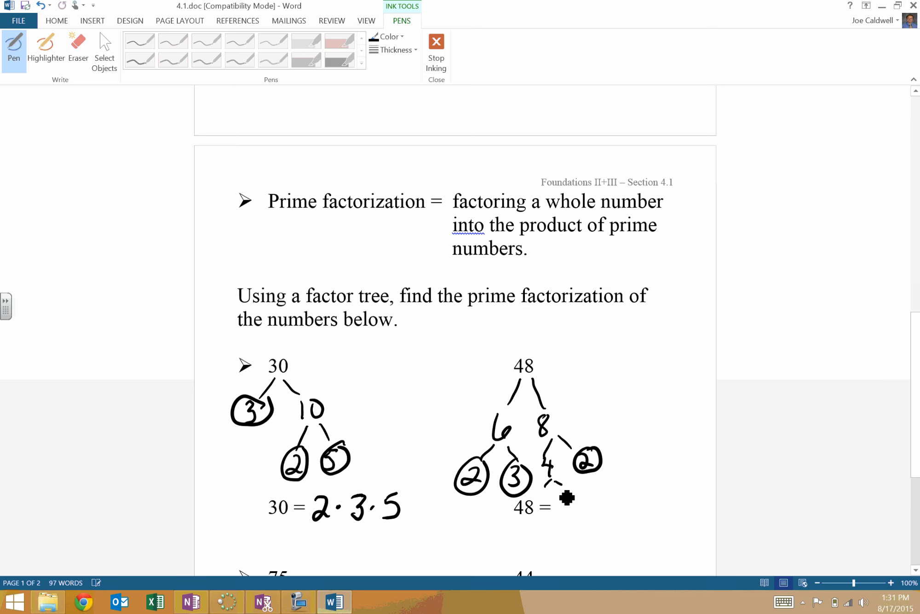
drag(551, 490, 581, 507)
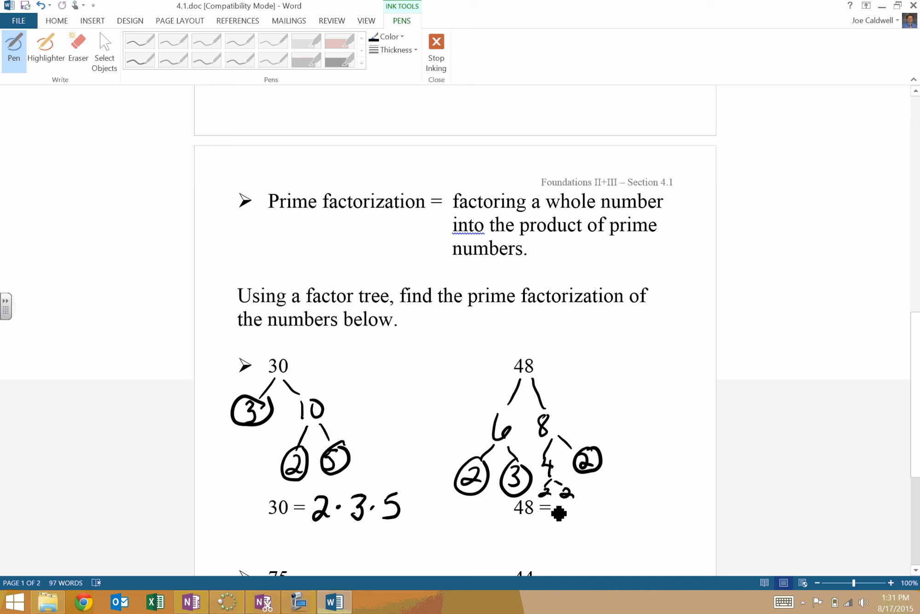
drag(552, 513, 561, 496)
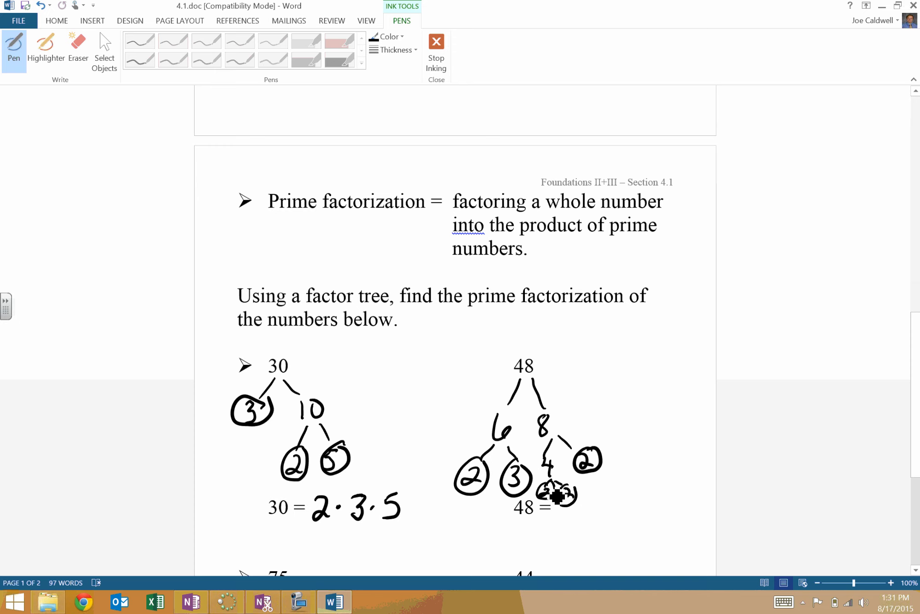
Write 48 = 2·2·2·2·3 = 2⁴·3 below the tree.
drag(554, 496, 543, 537)
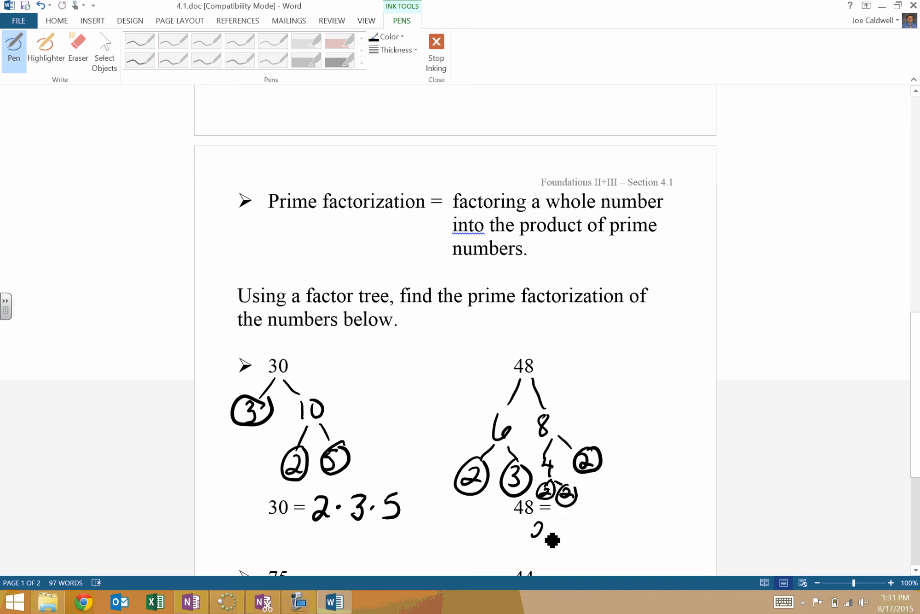
drag(528, 531, 592, 531)
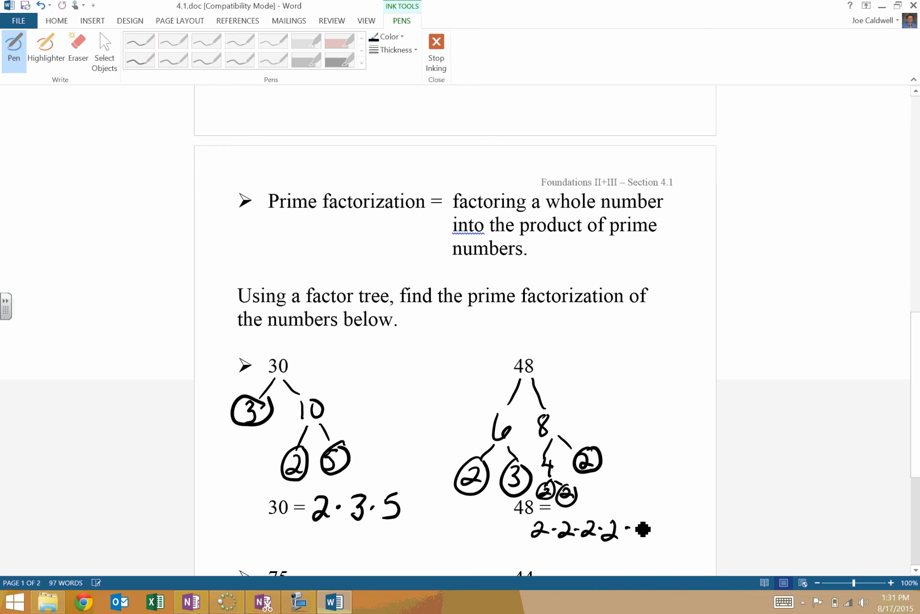
drag(640, 531, 560, 572)
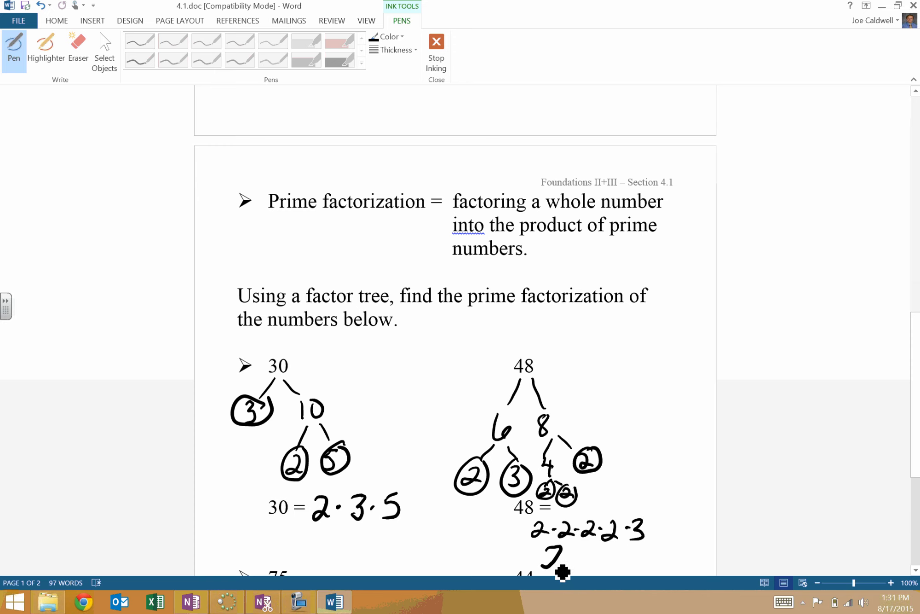
drag(562, 539, 549, 566)
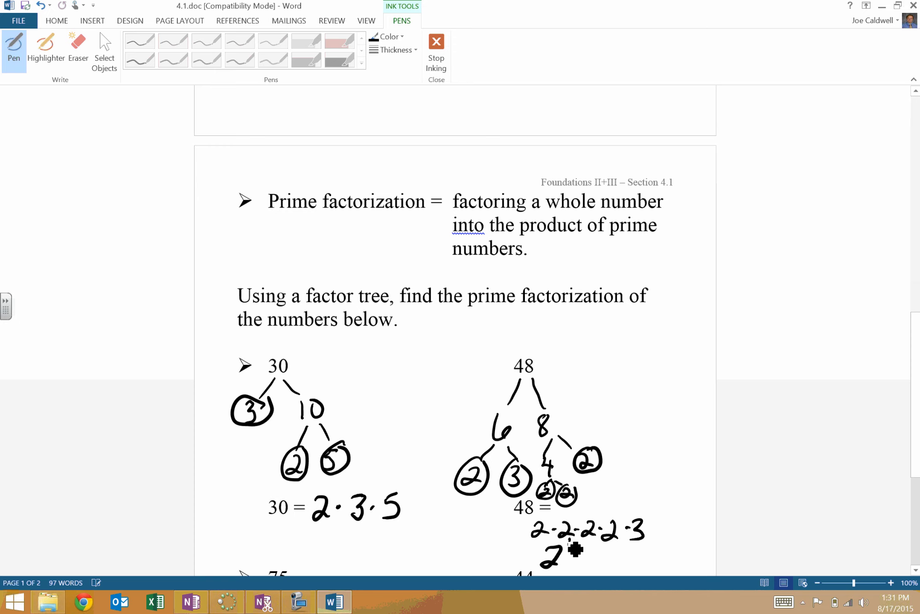
drag(578, 550, 601, 555)
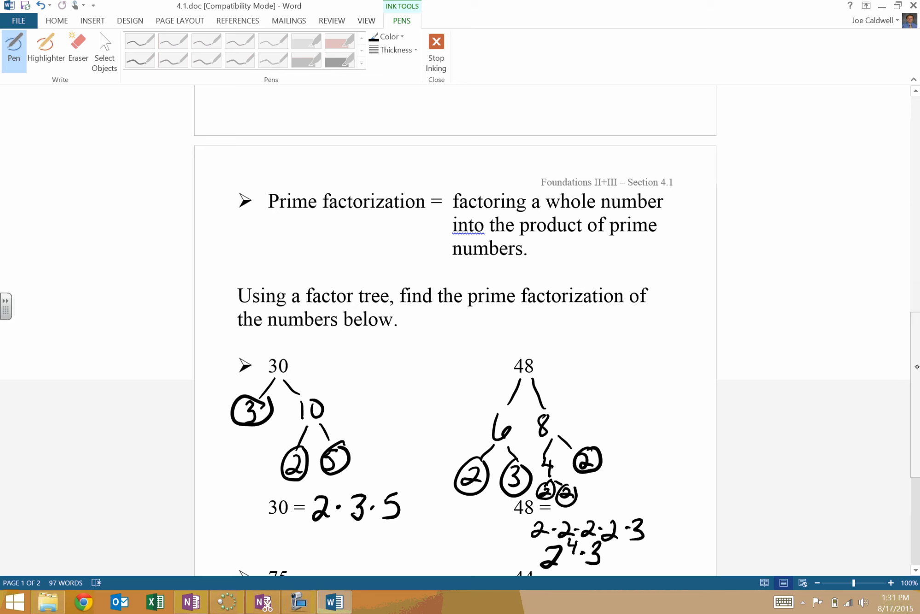
Scroll down and strike through the red Homework line with the pen.
scroll(down, 3)
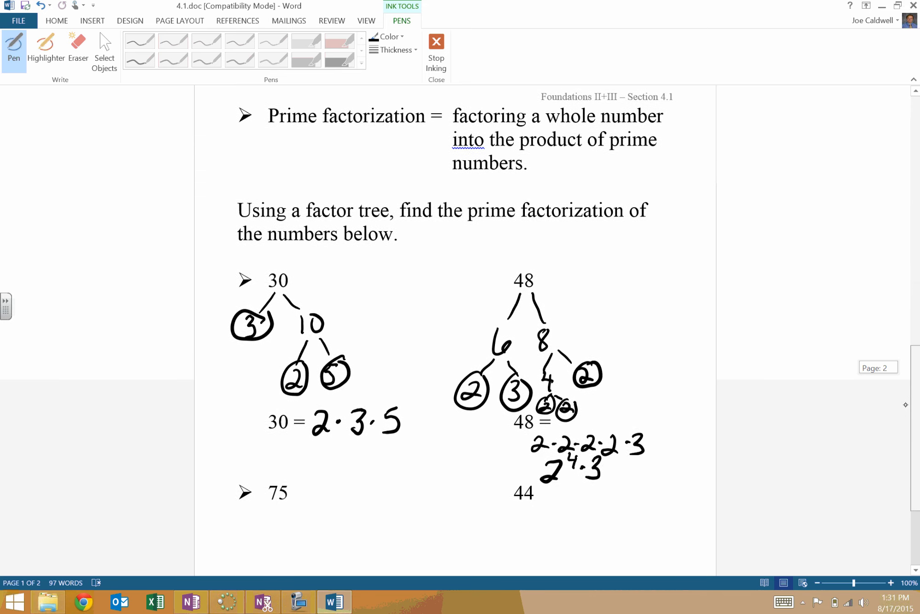
scroll(down, 3)
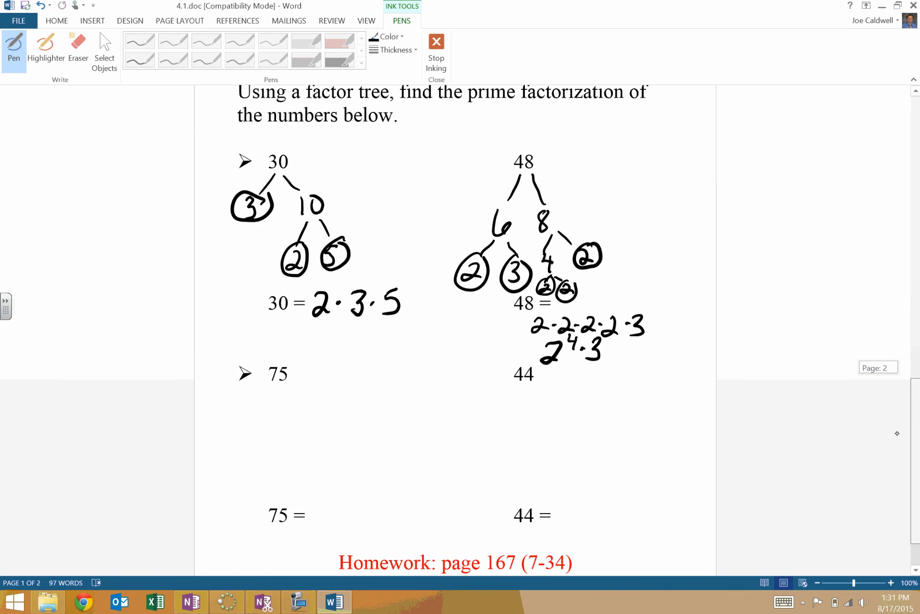
drag(346, 556, 580, 555)
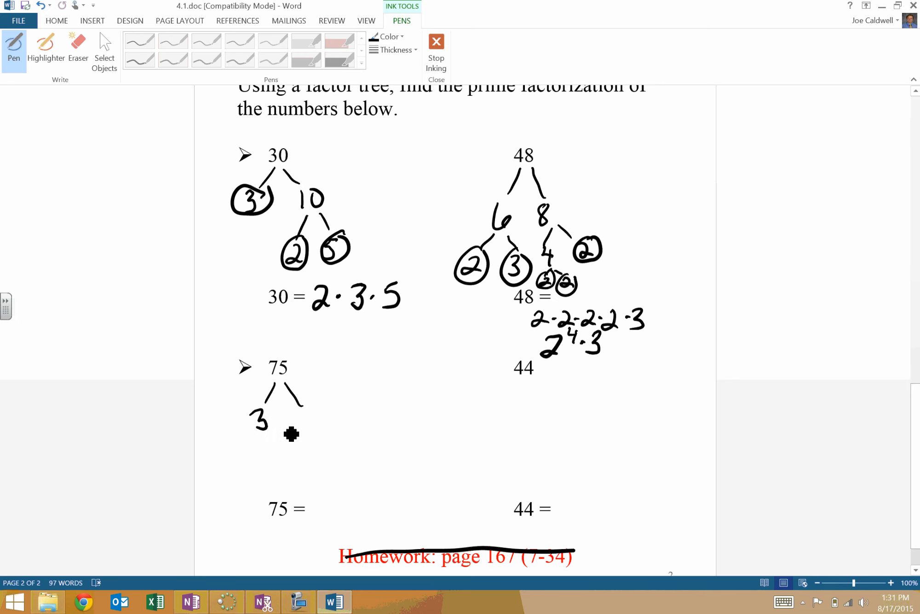
Draw 75's tree into circled 3 and 25, then 5 and 5, writing 3·5·5 = 3·5².
drag(292, 433, 326, 426)
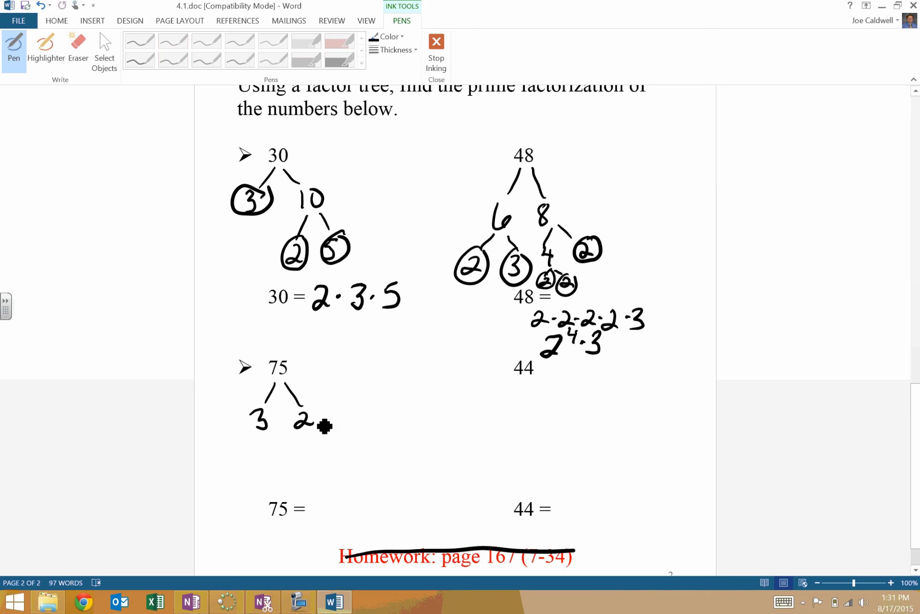
drag(309, 419, 333, 411)
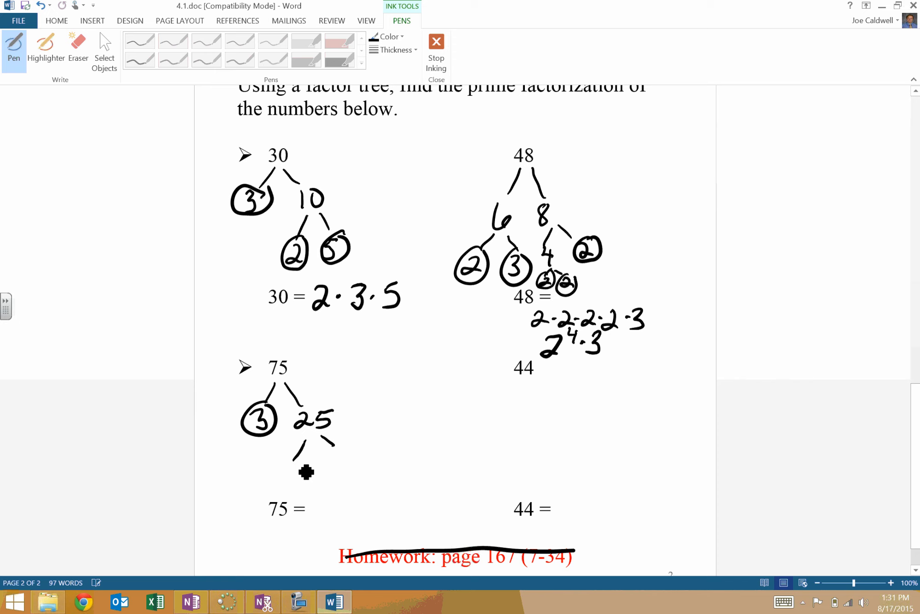
drag(290, 463, 337, 463)
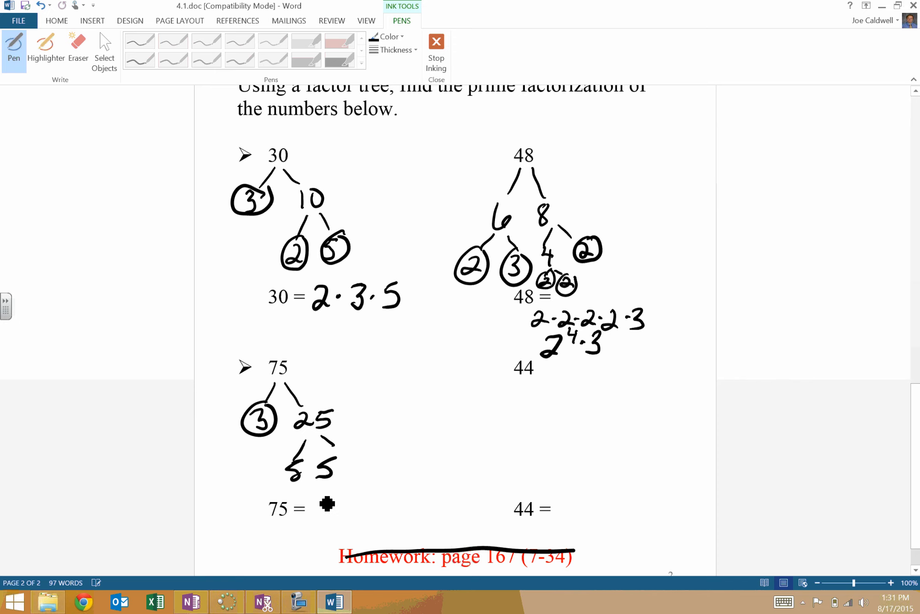
drag(325, 503, 314, 465)
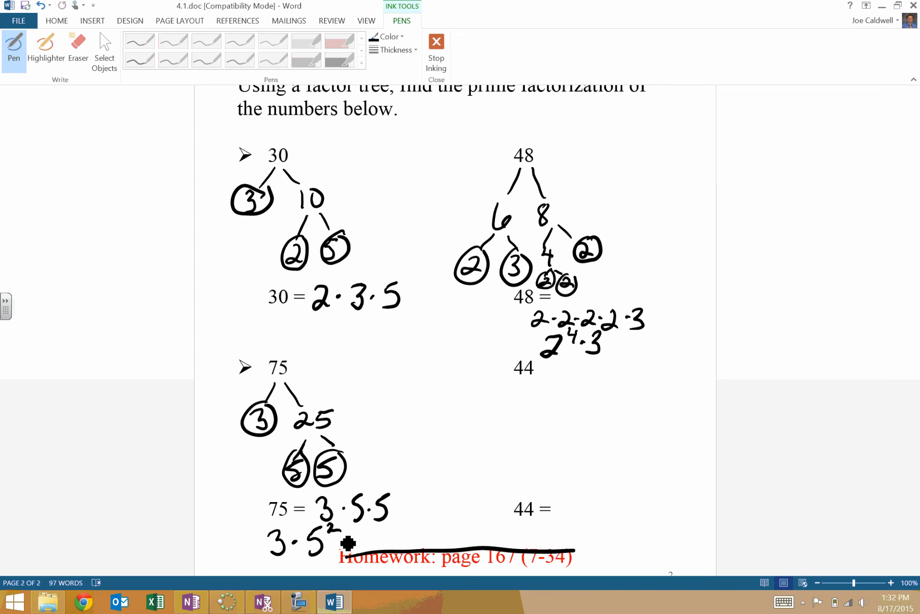
mouse_move(530, 377)
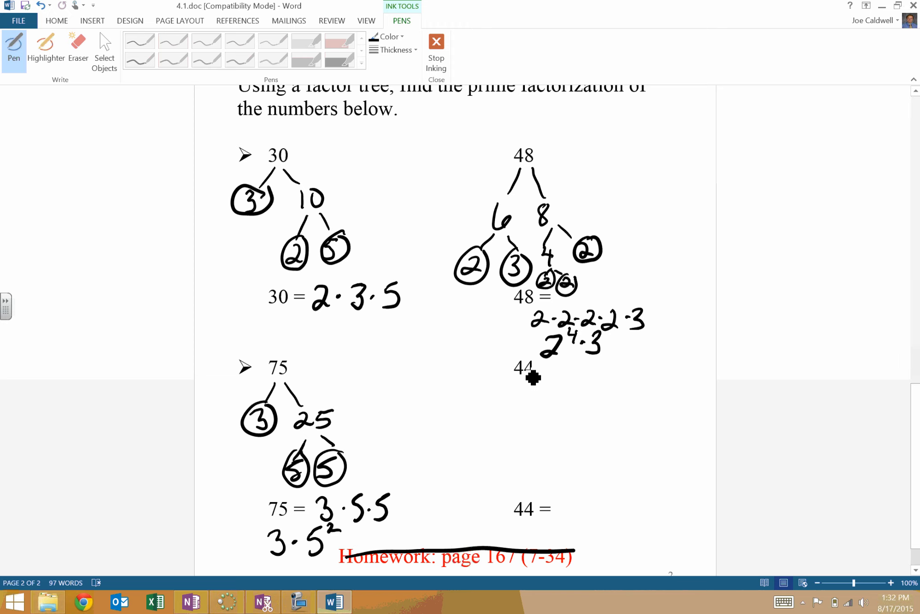
Ink the 44 tree: branches to 4 and circled 11, 4 as 2·2, and 44 = 2²·11.
drag(531, 381, 514, 434)
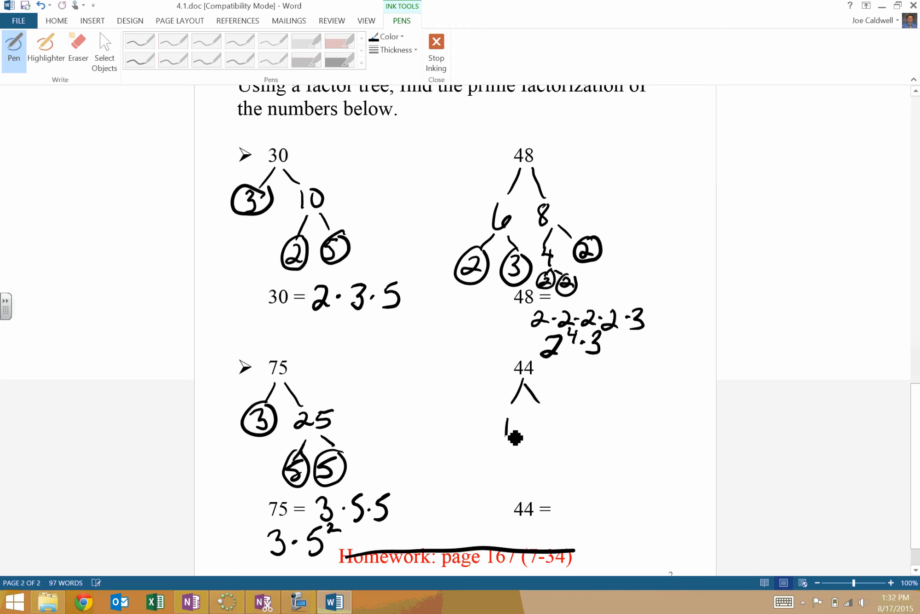
drag(504, 431, 572, 434)
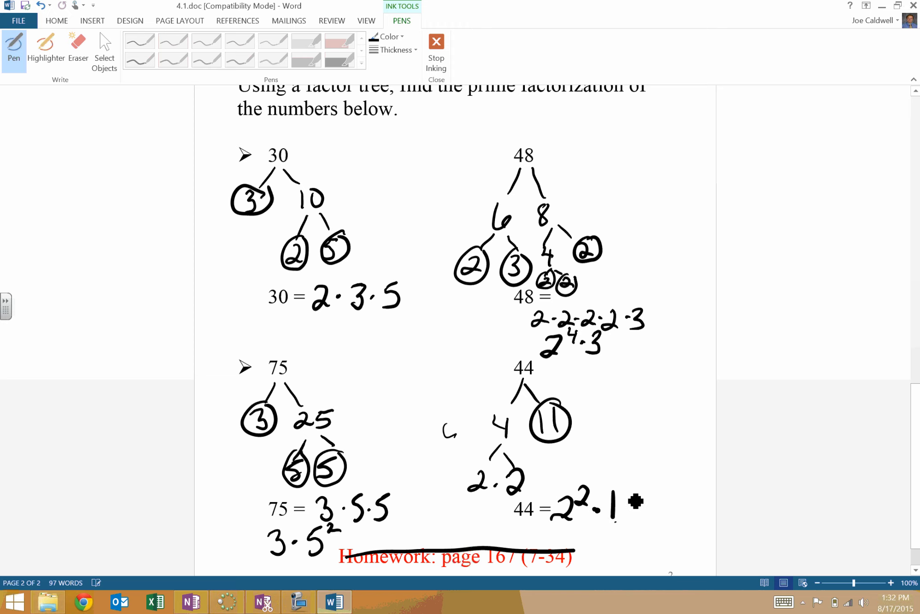
drag(614, 493, 624, 522)
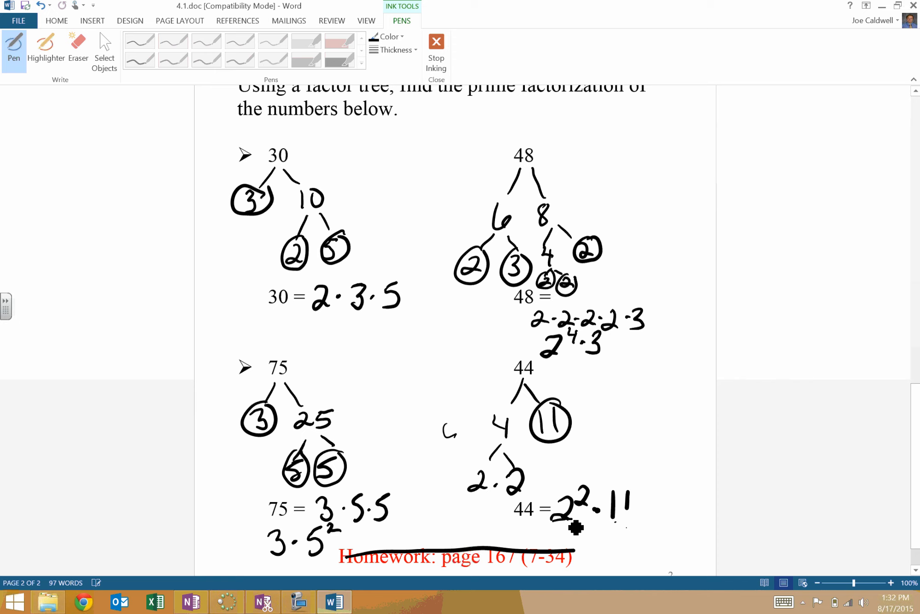